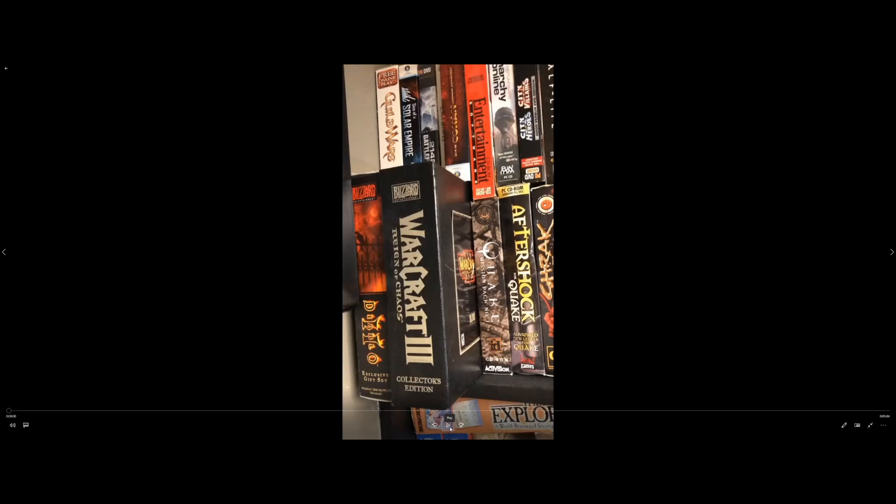
Step: Play the tour video and stop at the Phantom Menace and Loom PC games shelf
click(448, 425)
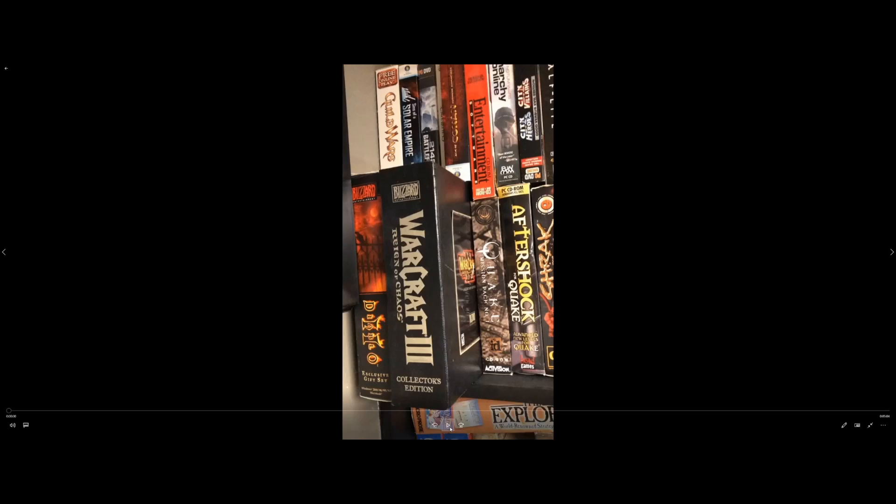
click(448, 425)
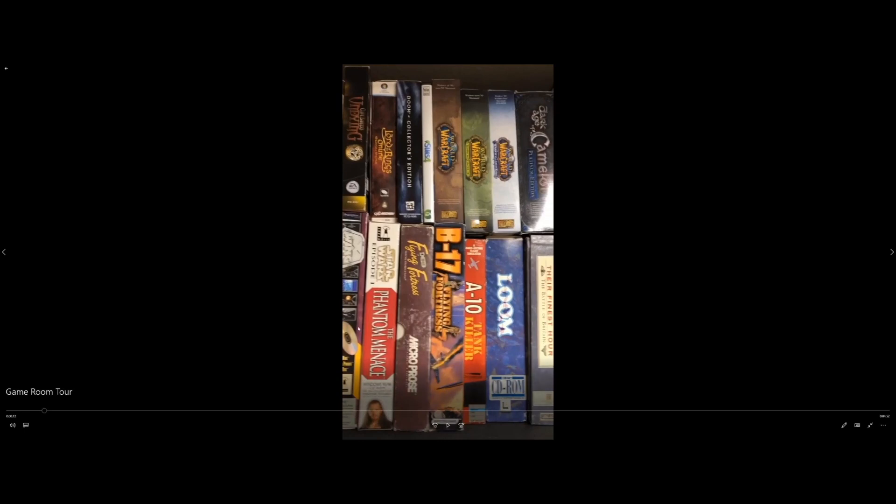
mouse_move(447, 425)
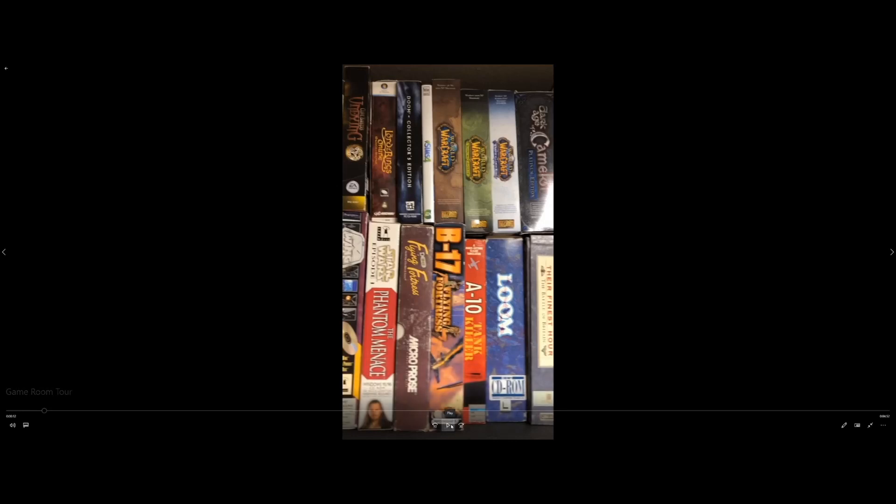
Step: Resume the tour, pause briefly on the StarCraft shelf, then continue toward the Genesis games
click(450, 425)
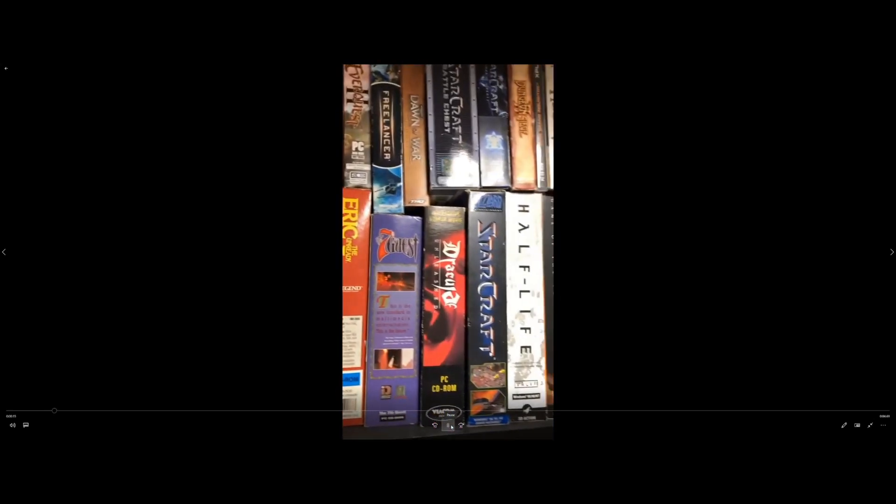
click(448, 425)
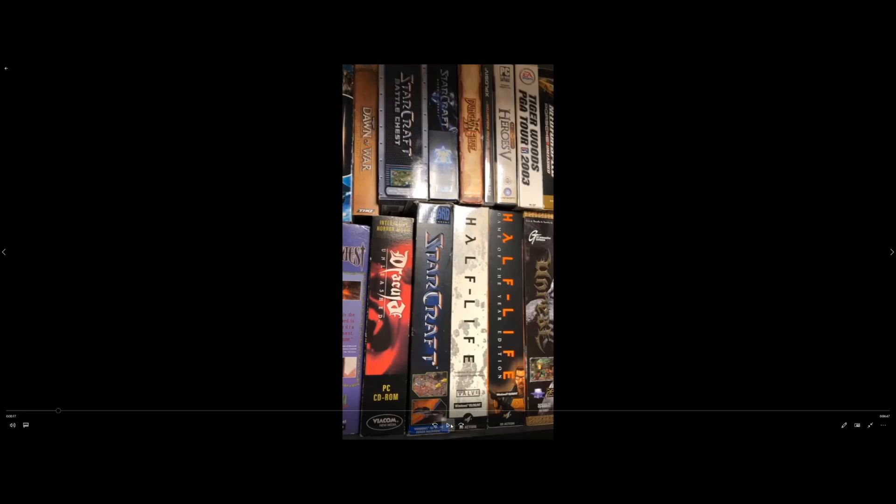
click(448, 425)
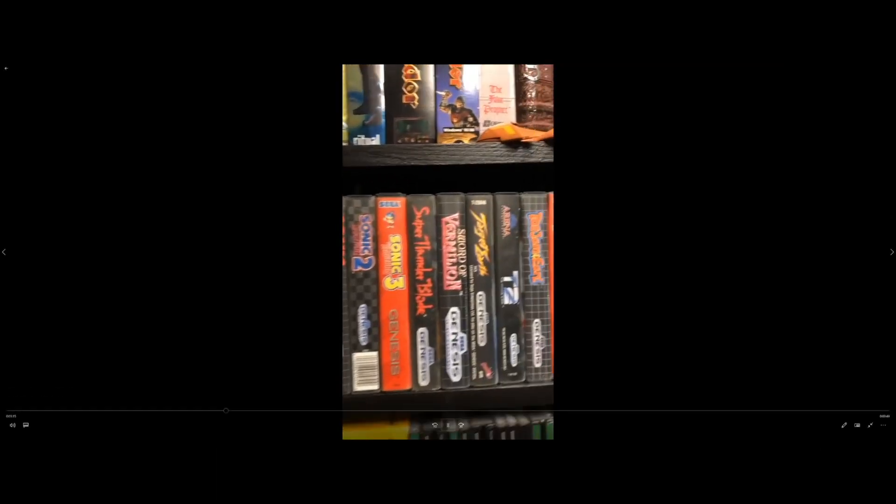
Step: Resume the tour until the stacked Nintendo and PlayStation game boxes appear
click(448, 425)
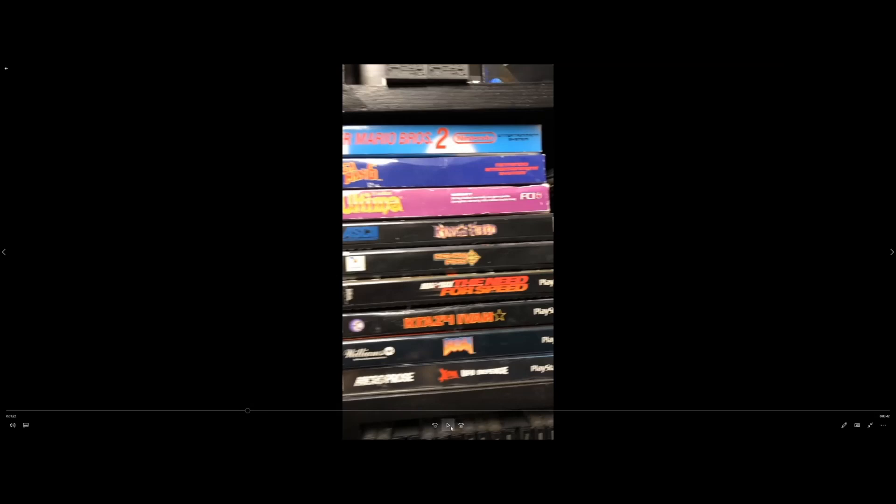
mouse_move(448, 426)
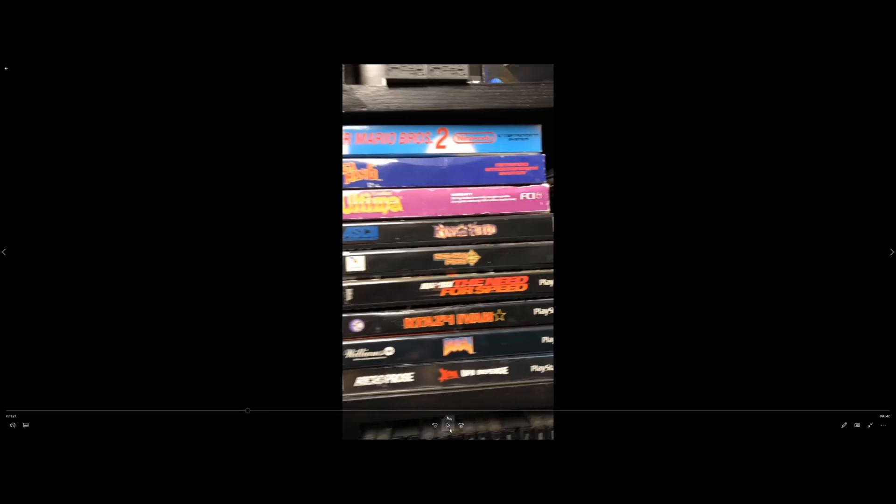
Step: Resume playback to the shelf of loose cartridges beneath the Genesis boxes
click(448, 425)
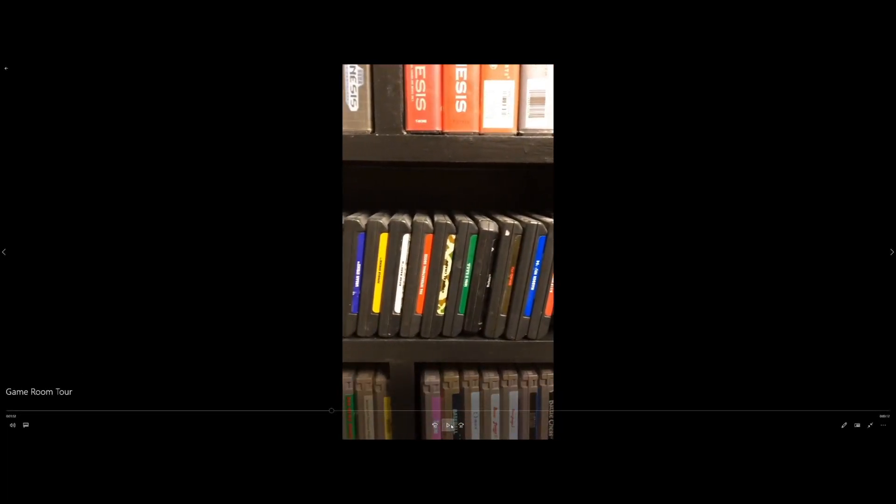
Step: Play the tour and pause on the Stack-Up, Star Force and Star Soldier NES cartridges
click(448, 425)
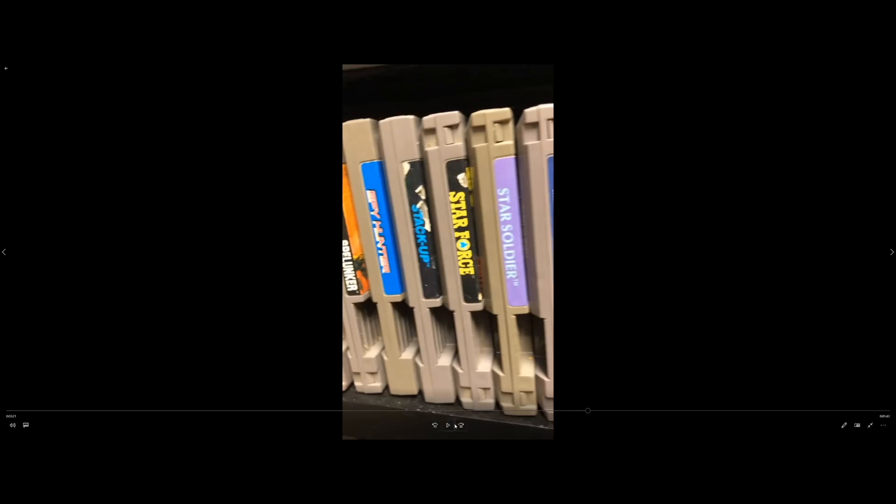
click(448, 425)
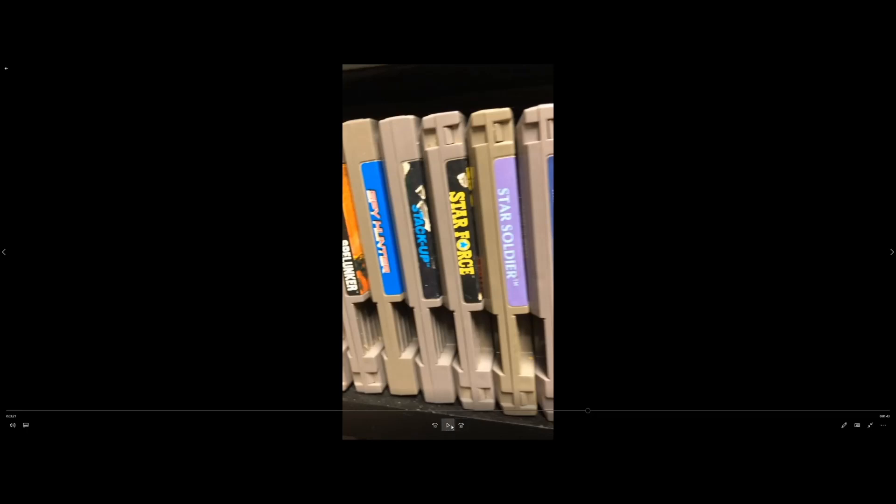
Step: Resume playback and pause on the PS2 shelf with Manhunt, Xenosaga II and III
click(448, 425)
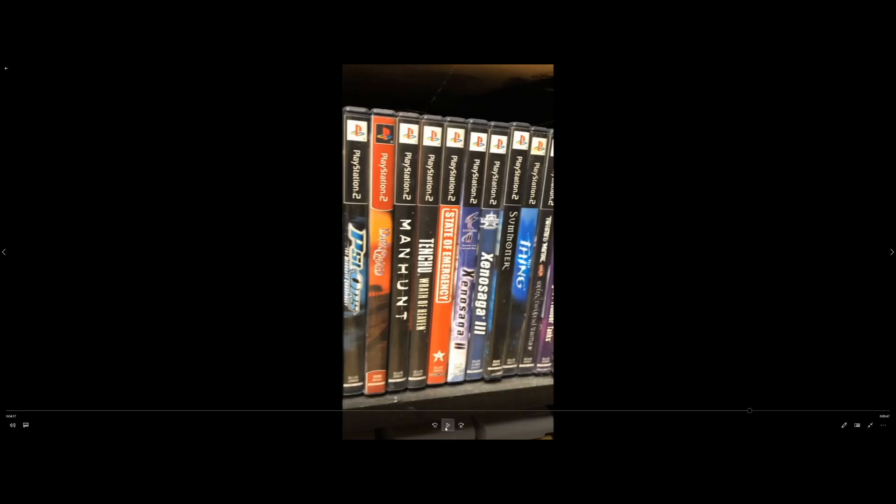
click(447, 425)
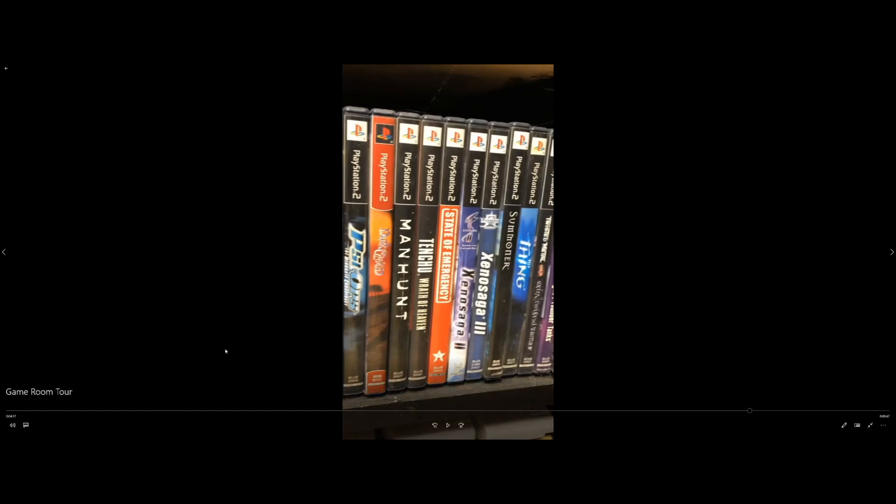
click(448, 425)
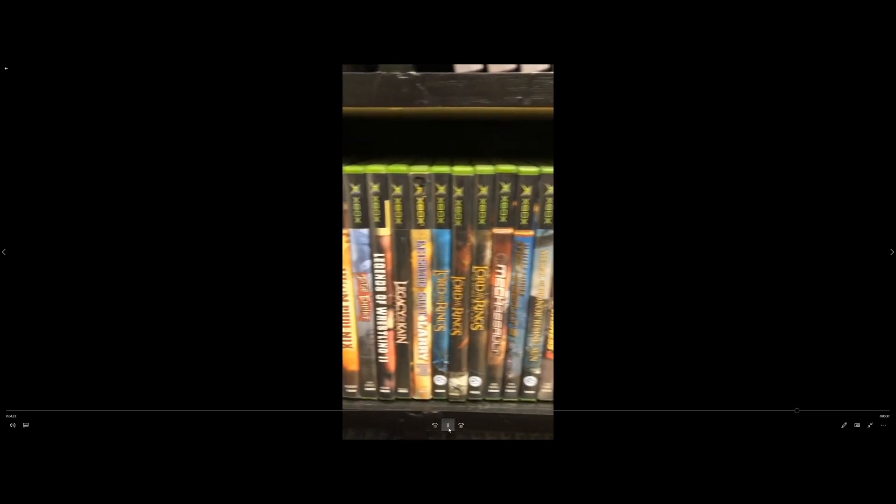
Step: Pause the tour once it reaches the Xbox game shelf
click(447, 425)
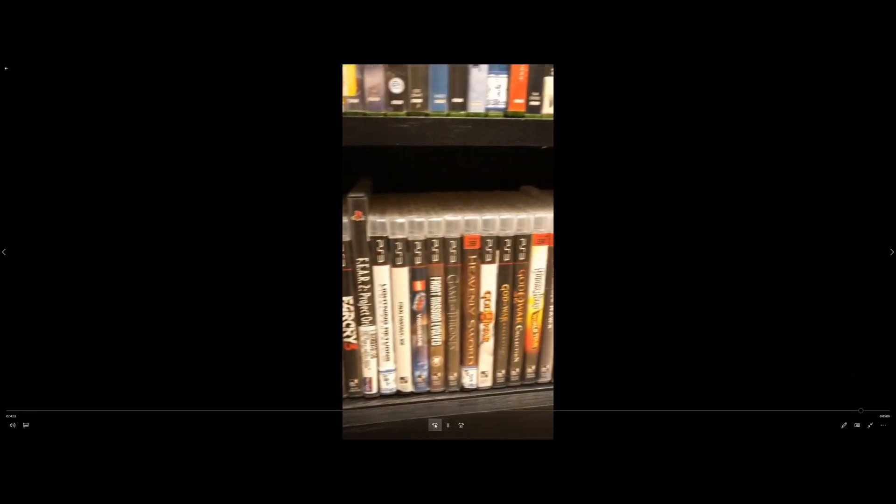